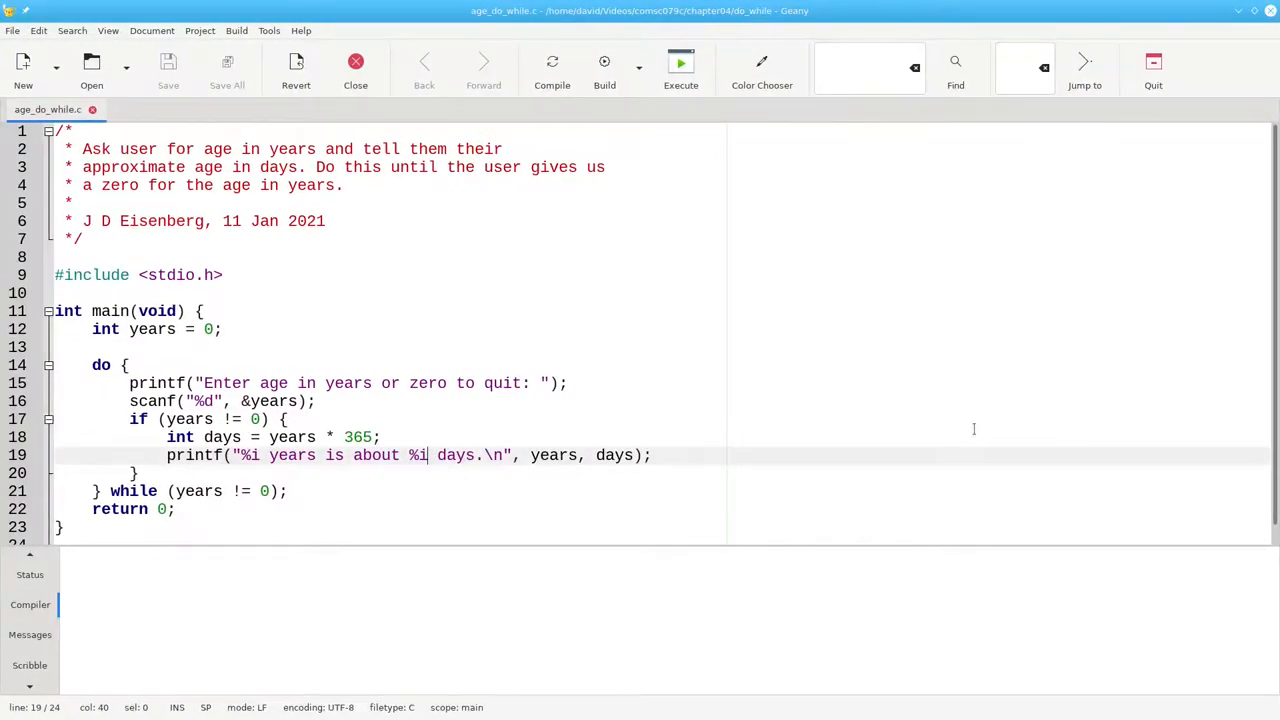
mouse_move(750, 420)
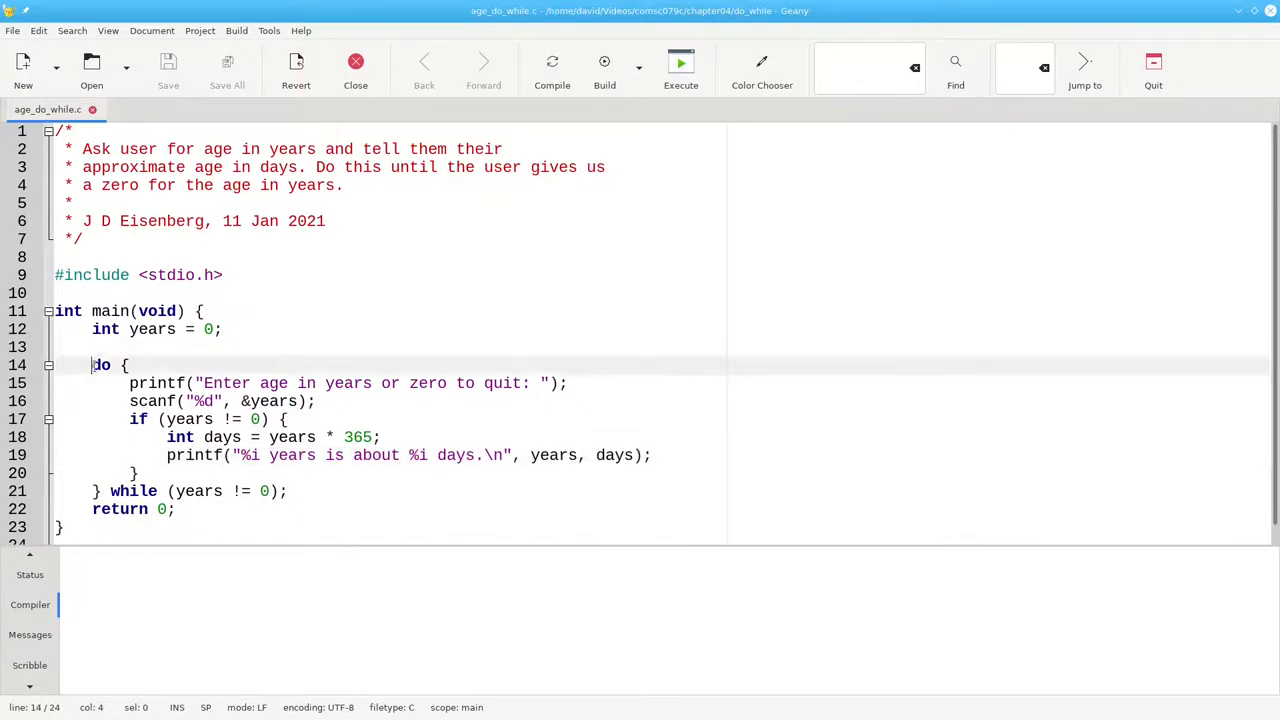
Build and execute age_do_while in Konsole, convert age 20 to days, then quit with 0.
double_click(100, 364)
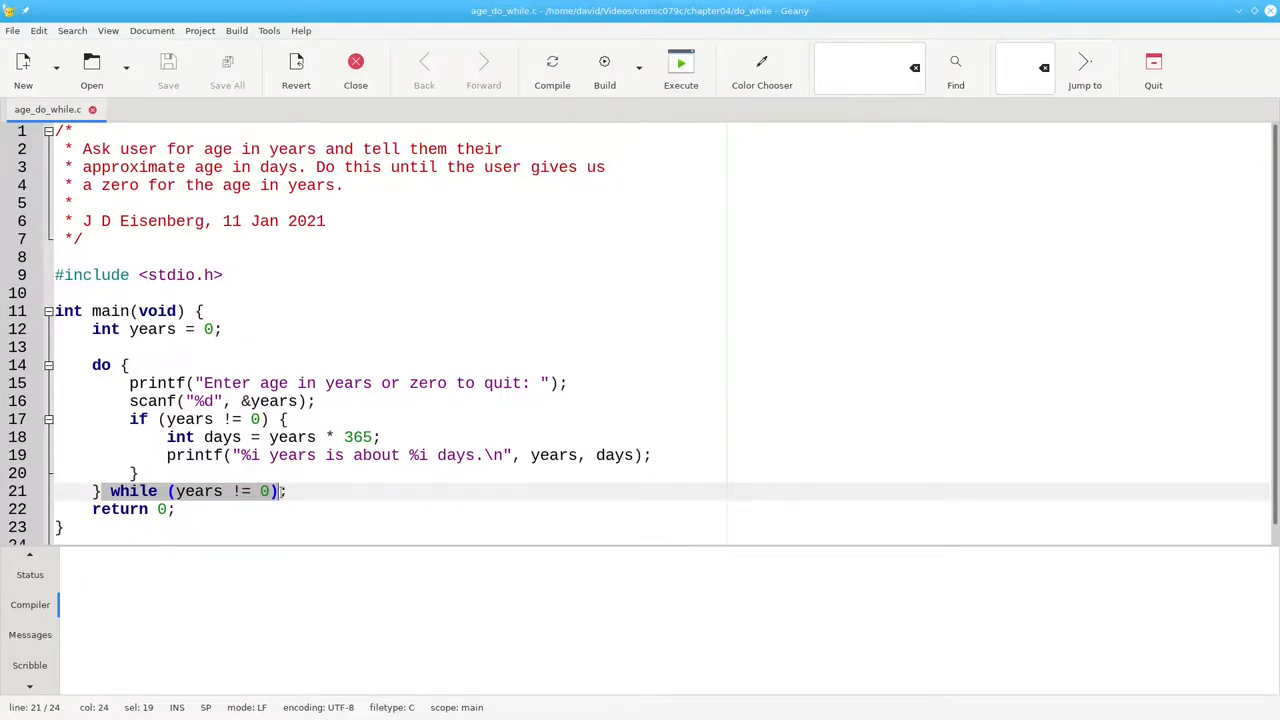
left_click(604, 70)
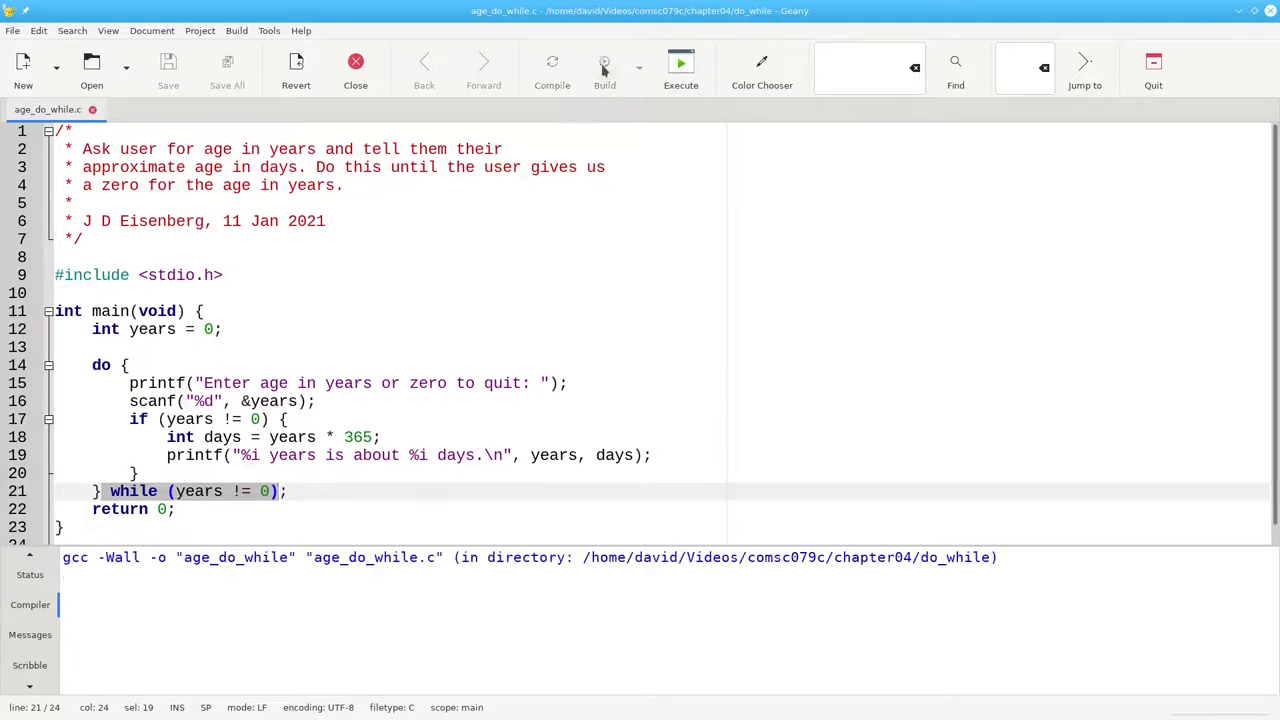
left_click(680, 62)
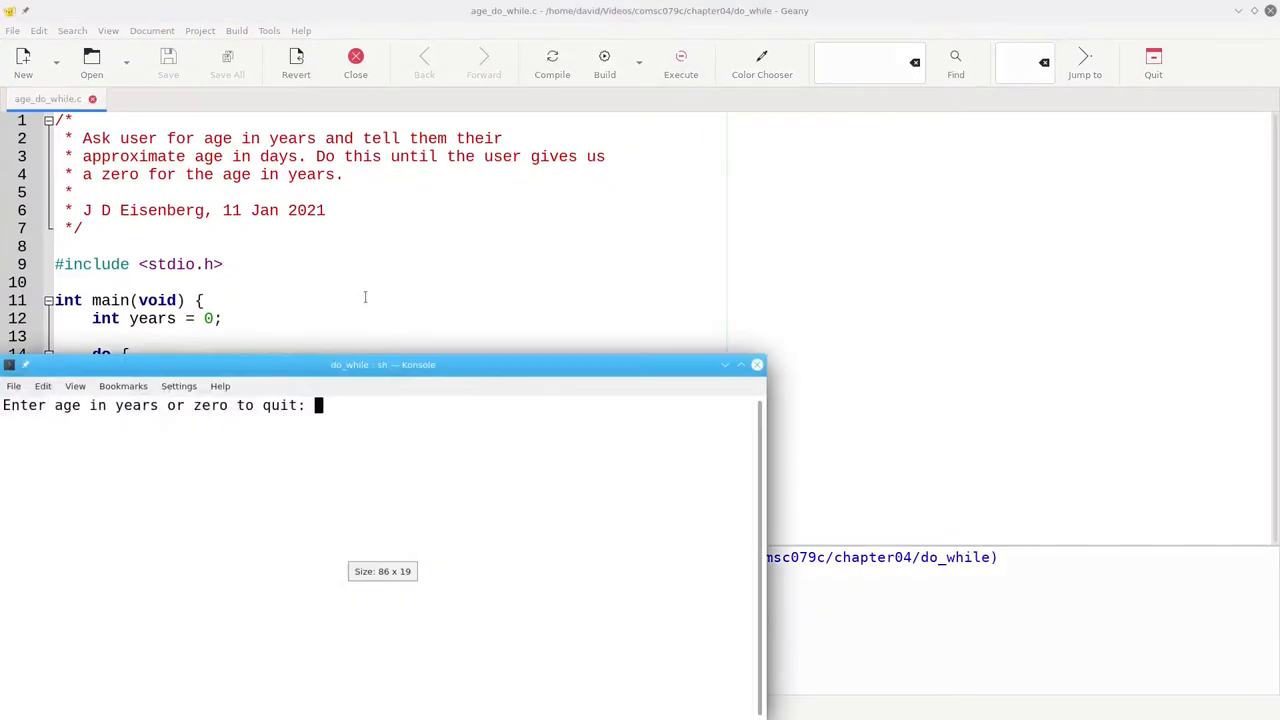
type("20")
type("19")
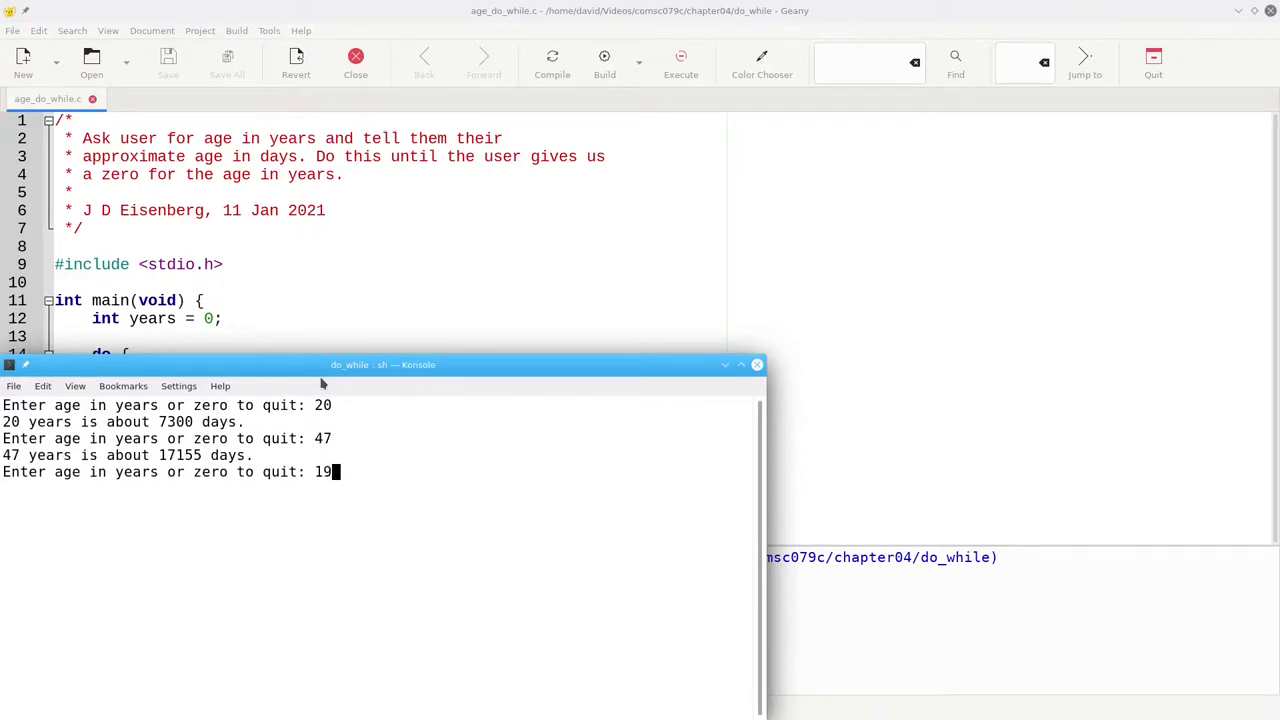
type("0")
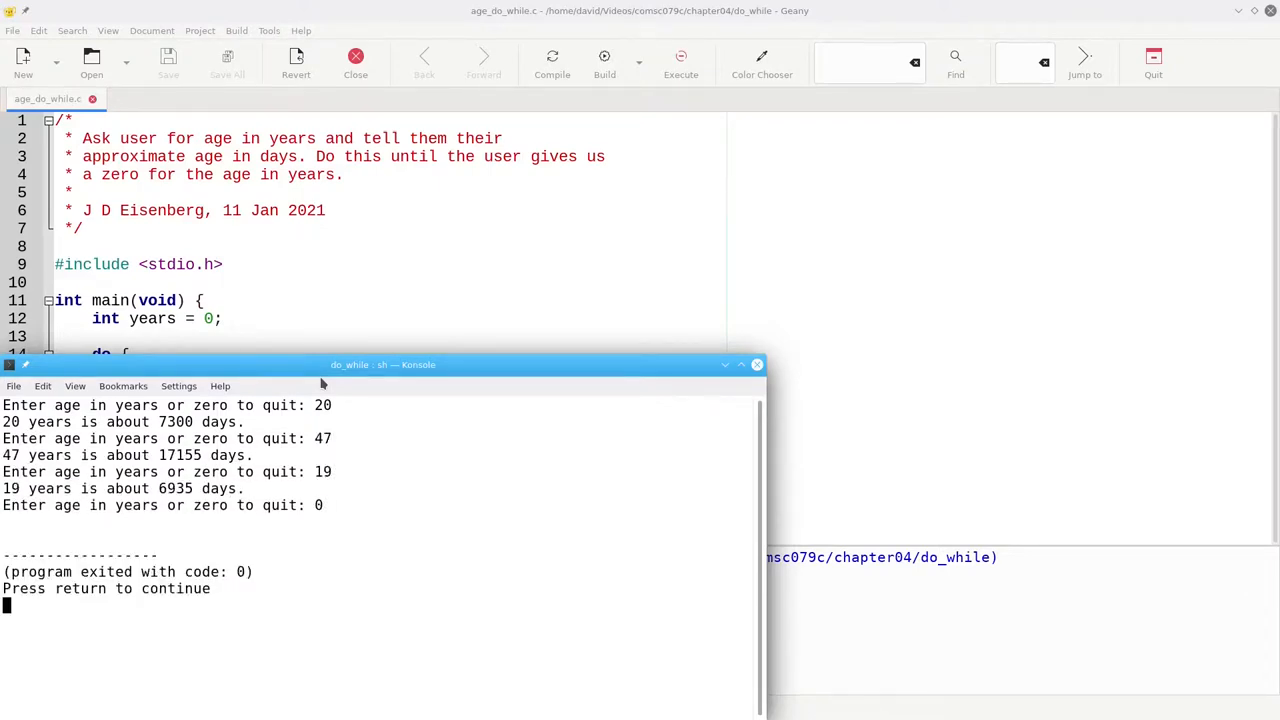